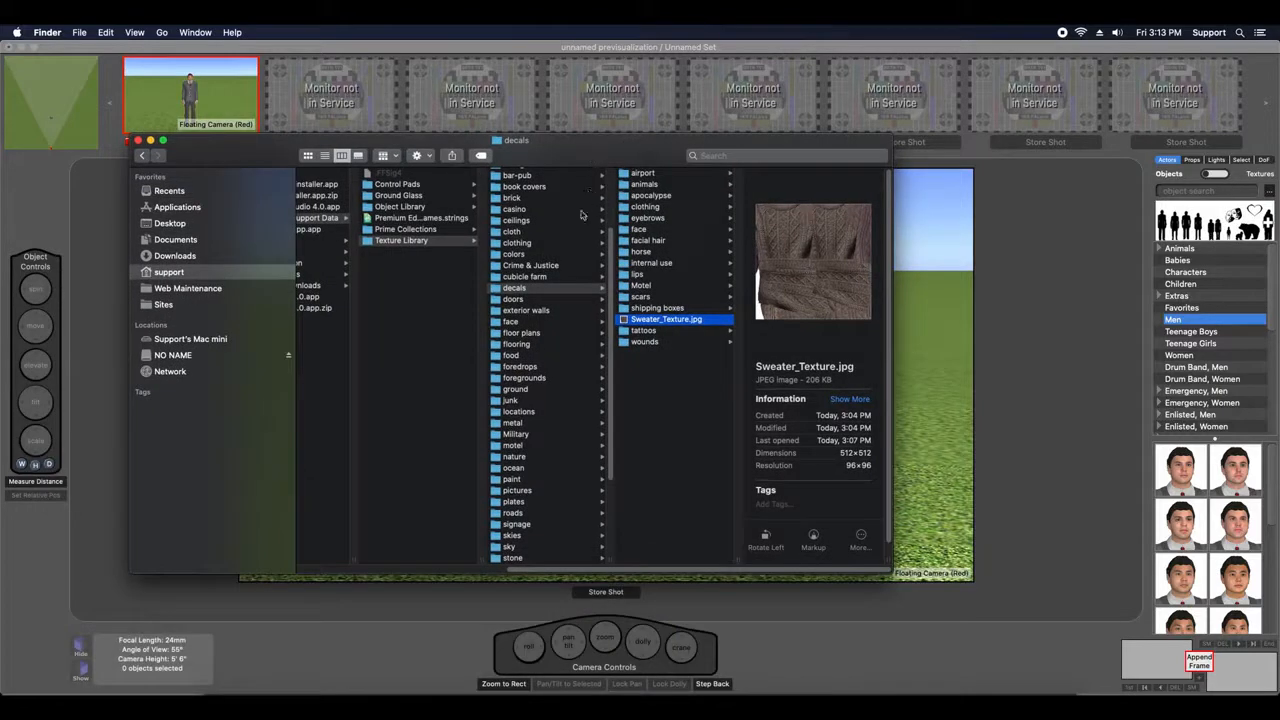
pyautogui.moveTo(674, 327)
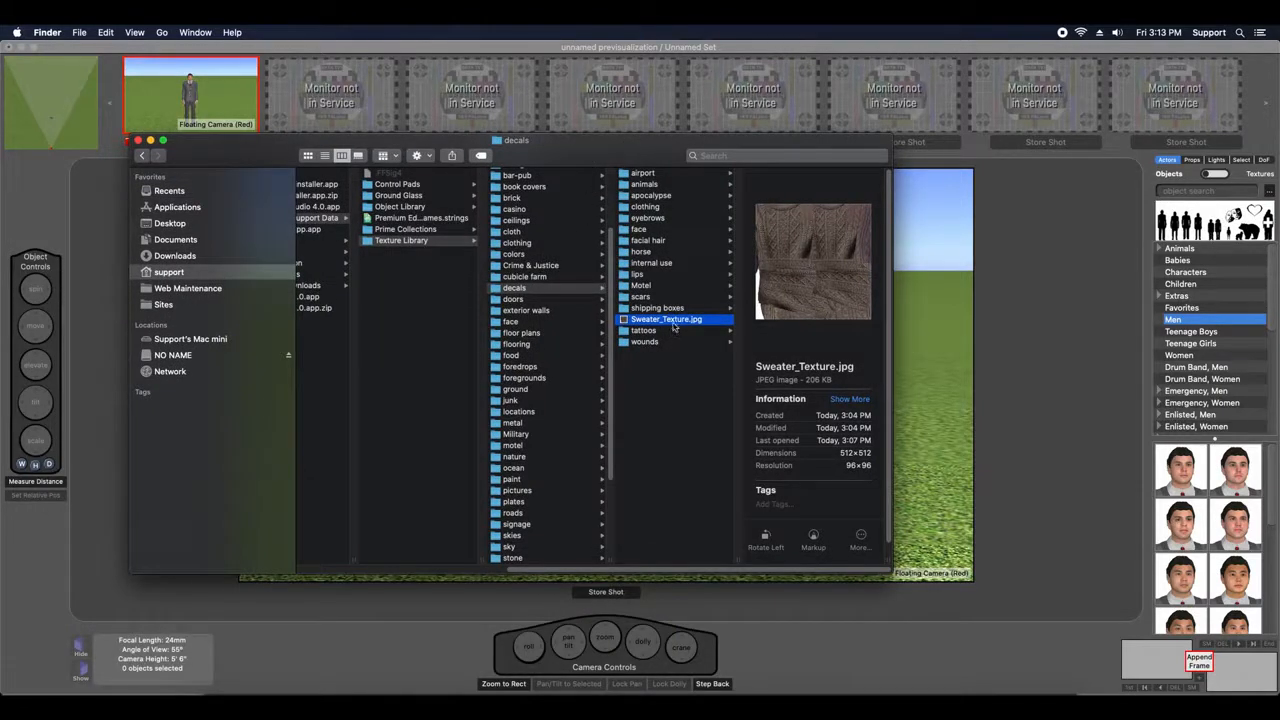
# Step: Open Sweater_Texture.jpg from the Texture Library's decals folder in Finder
pyautogui.doubleClick(667, 318)
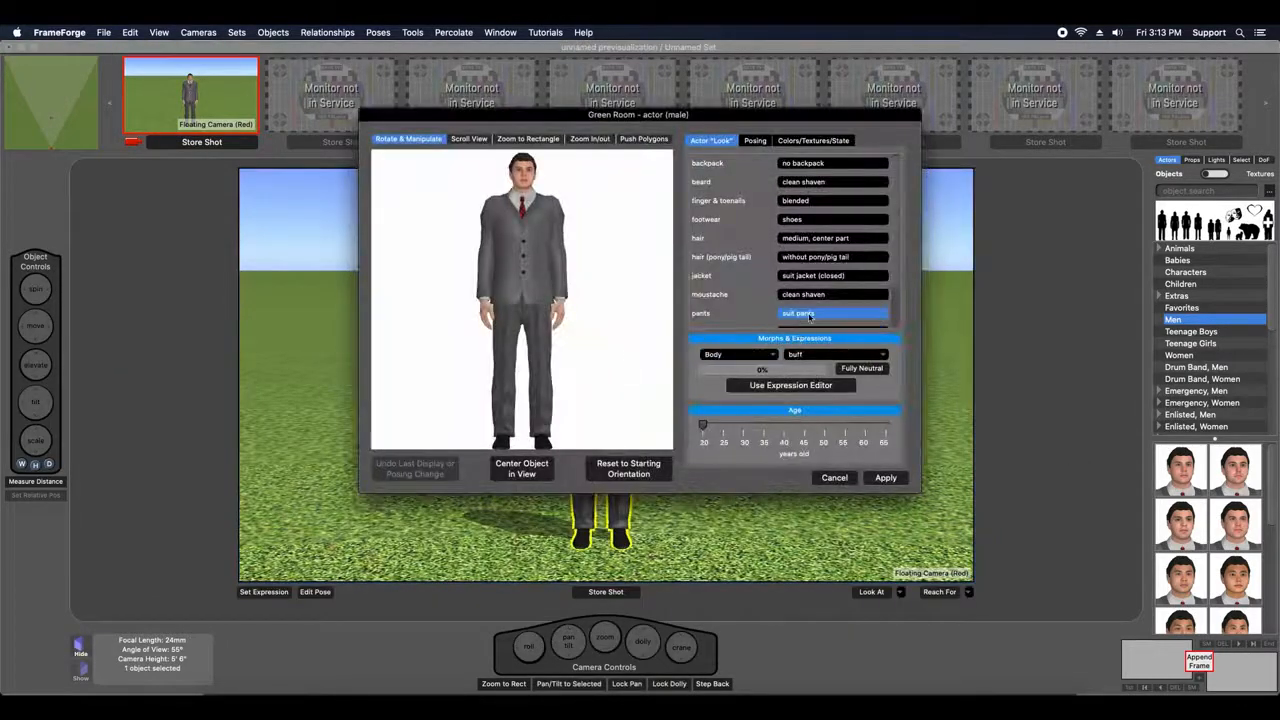
# Step: Set the actor to 'without jacket' and 'long sleeve knit (untucked)' shirt
pyautogui.click(830, 275)
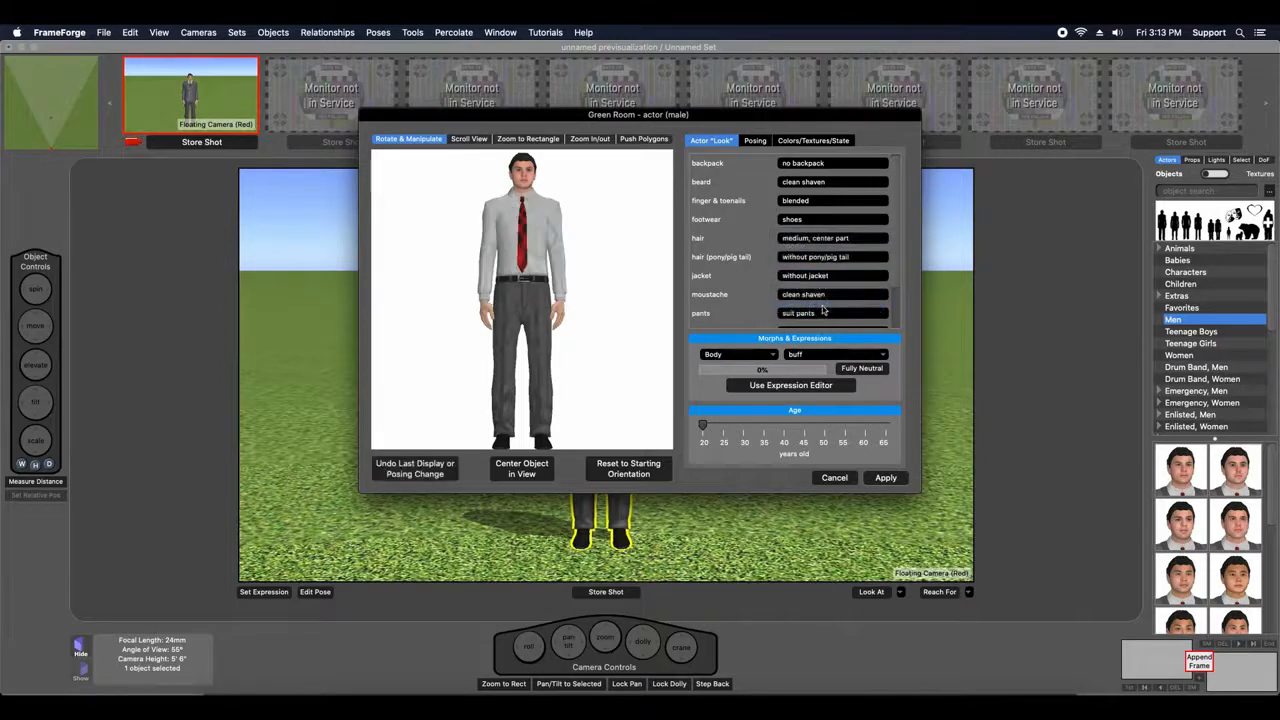
pyautogui.scroll(-3)
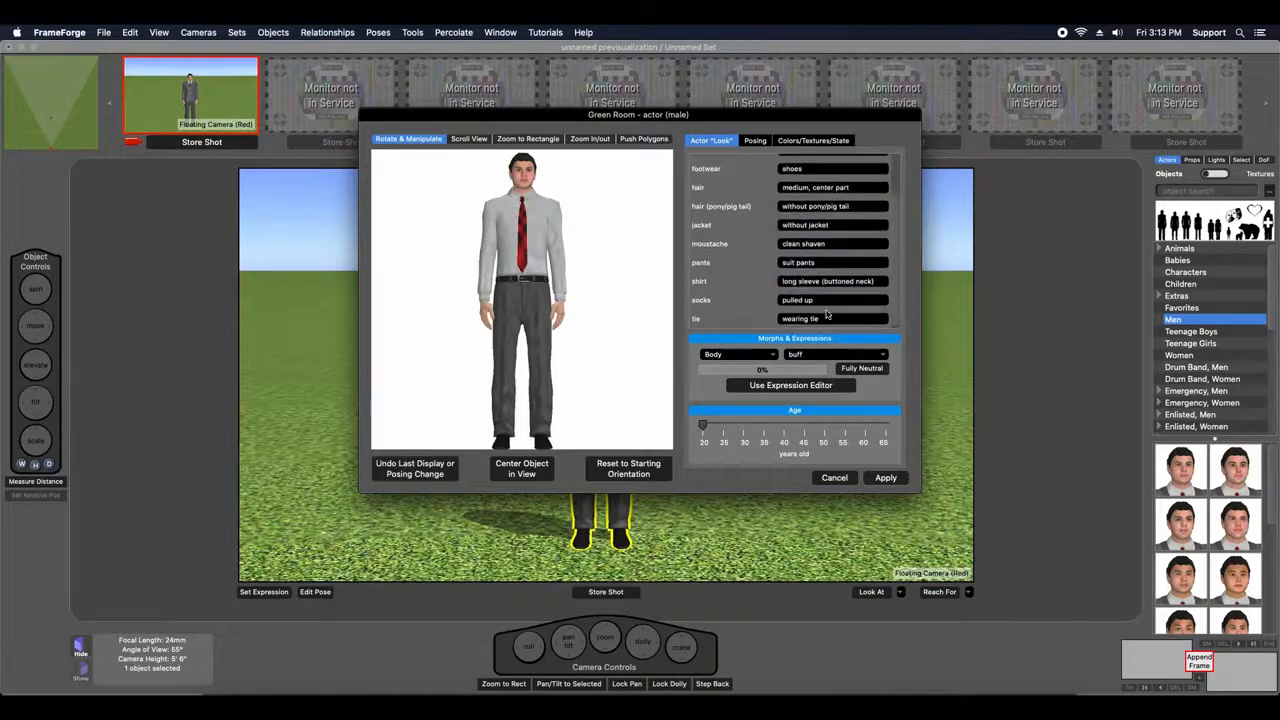
pyautogui.click(831, 318)
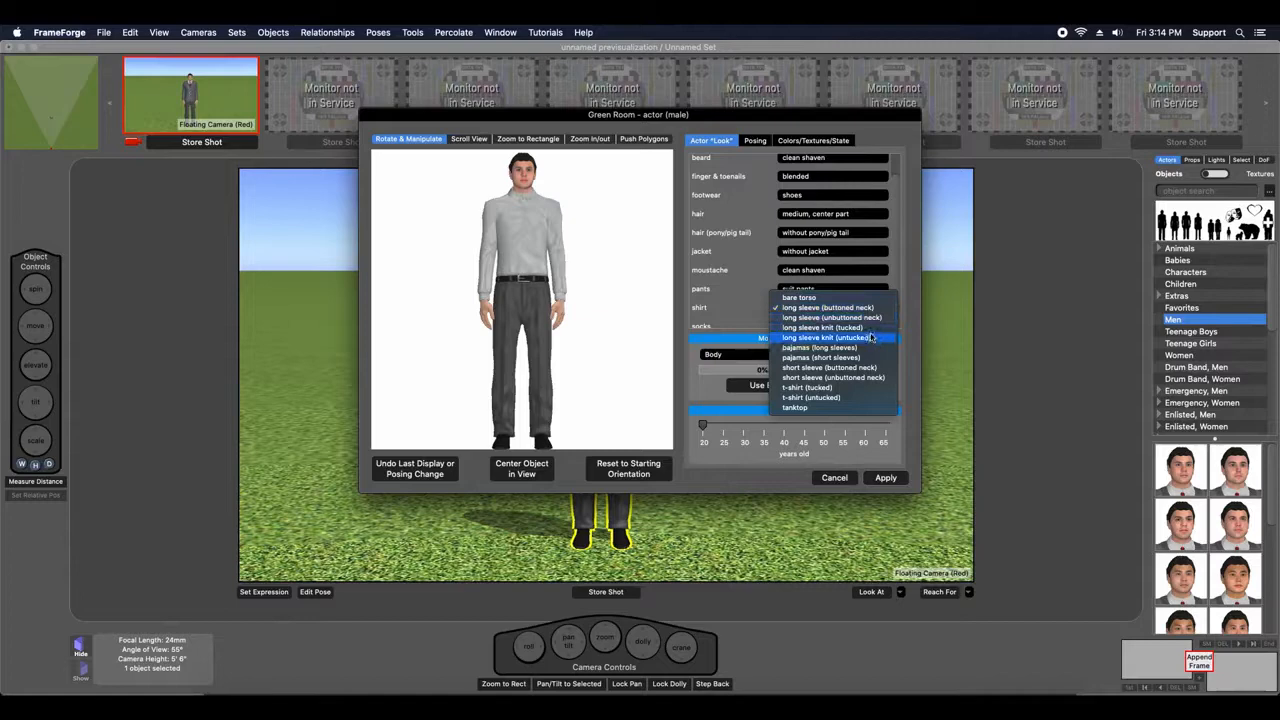
pyautogui.click(822, 337)
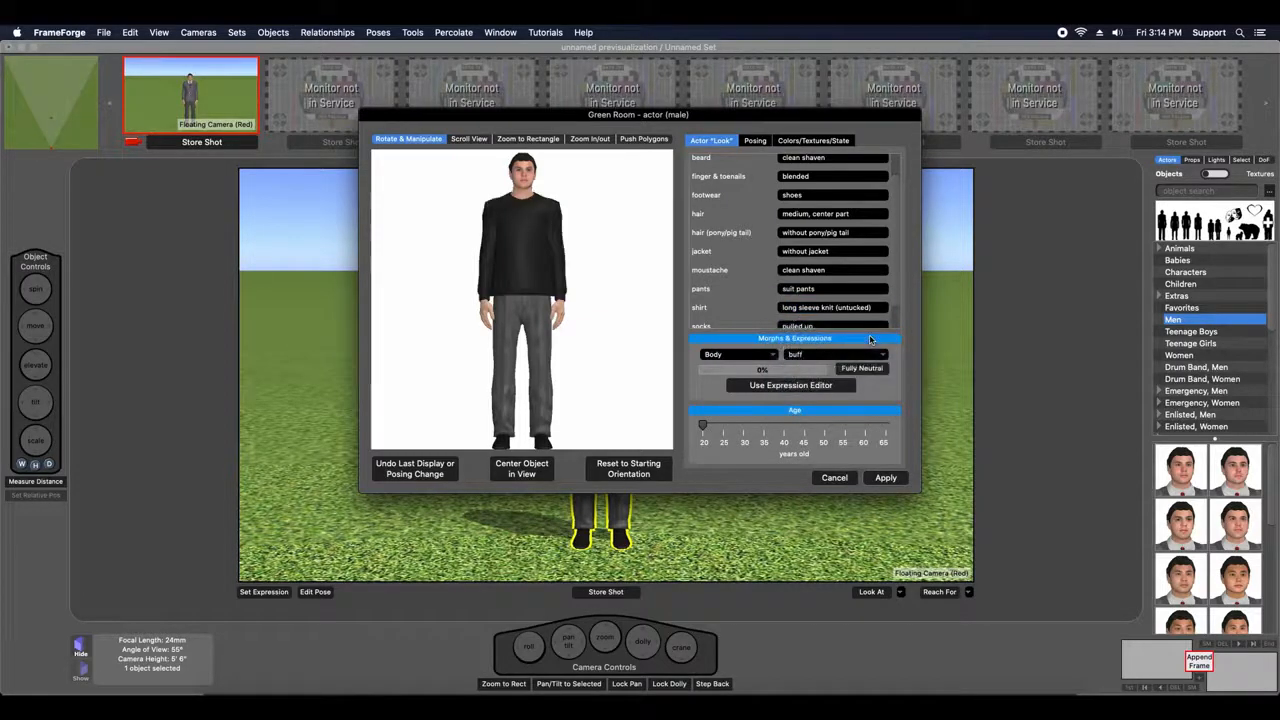
pyautogui.click(813, 140)
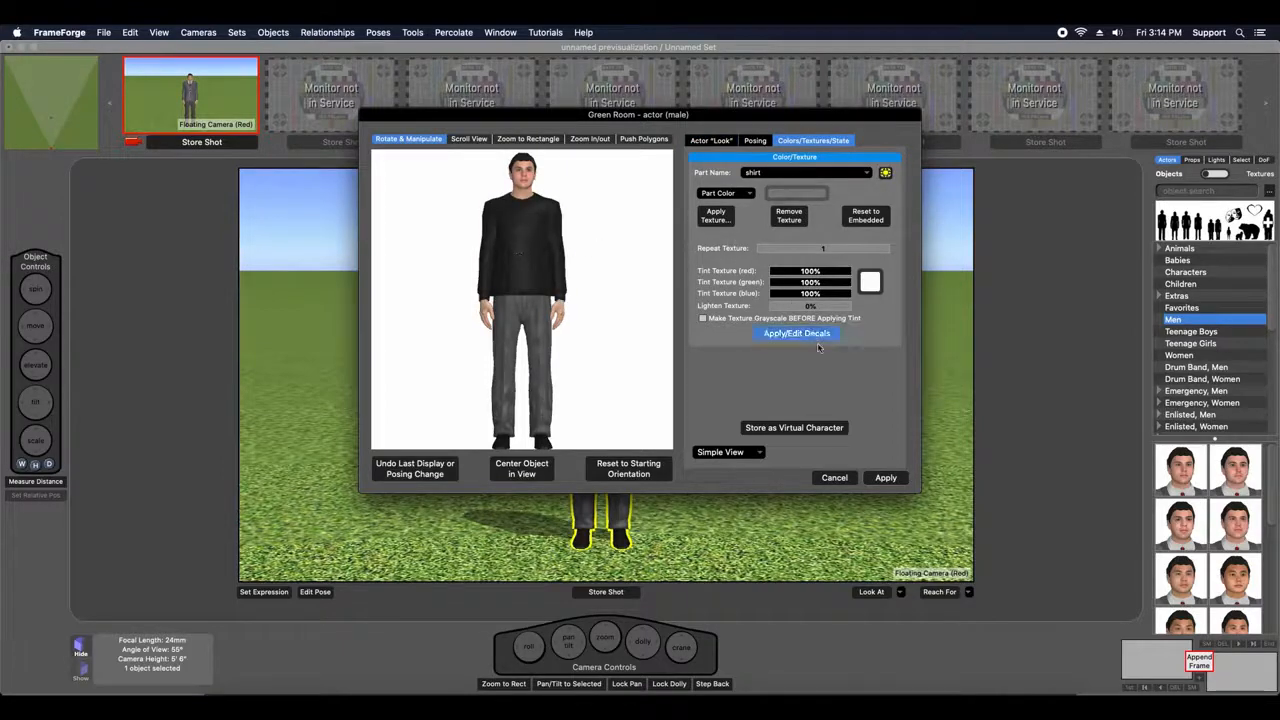
# Step: Open Apply/Edit Decals for the shirt part on the Colors/Textures/State tab
pyautogui.click(796, 333)
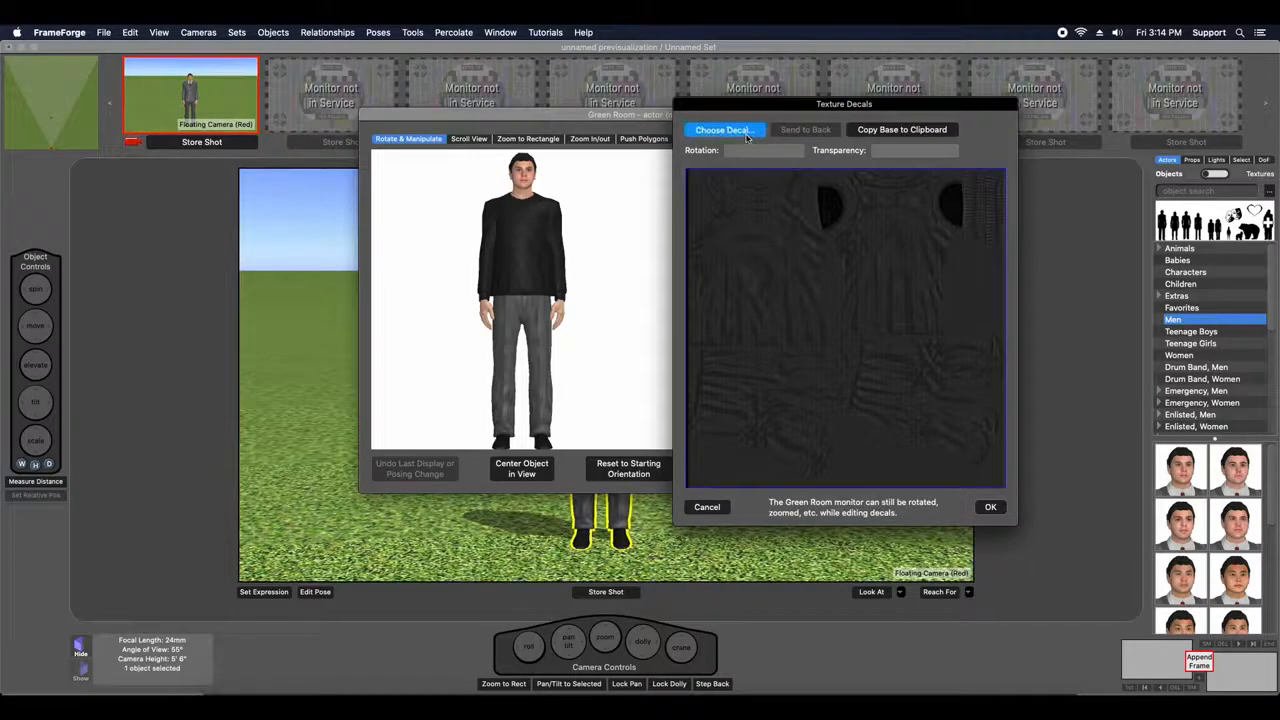
# Step: Load Sweater_Texture.jpg as the shirt decal, confirm it, and apply the look
pyautogui.click(722, 129)
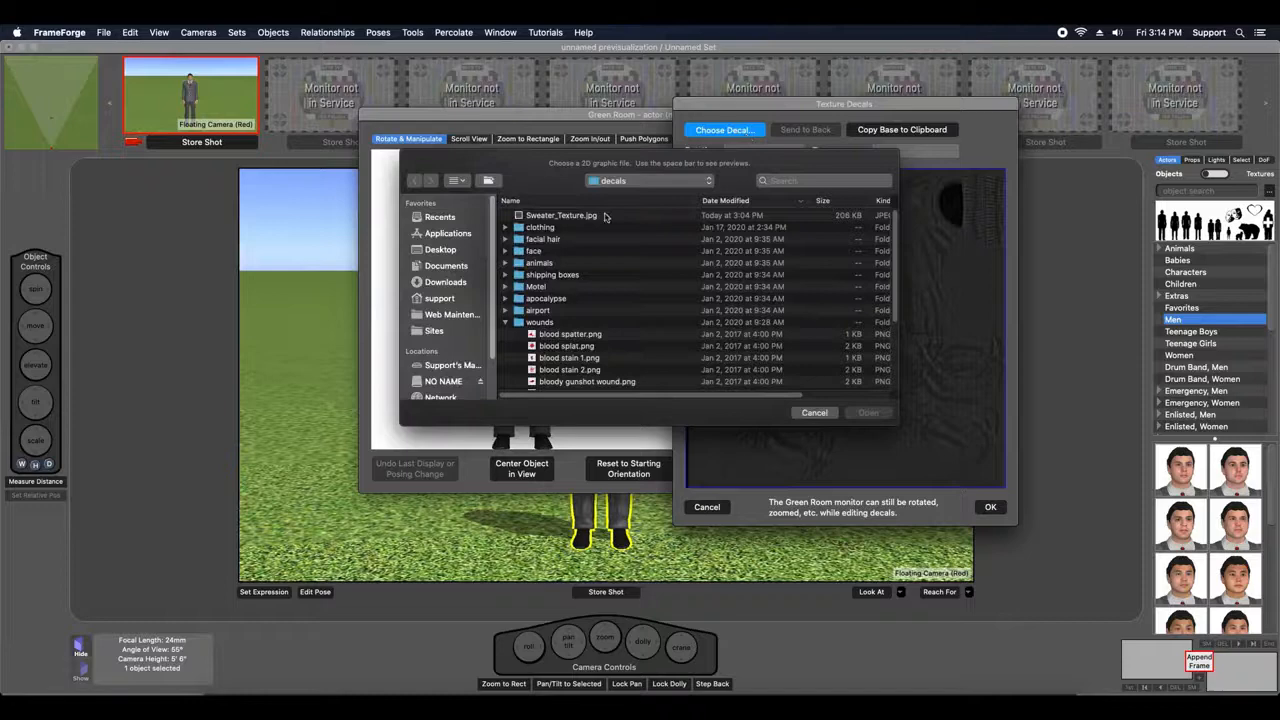
pyautogui.click(561, 215)
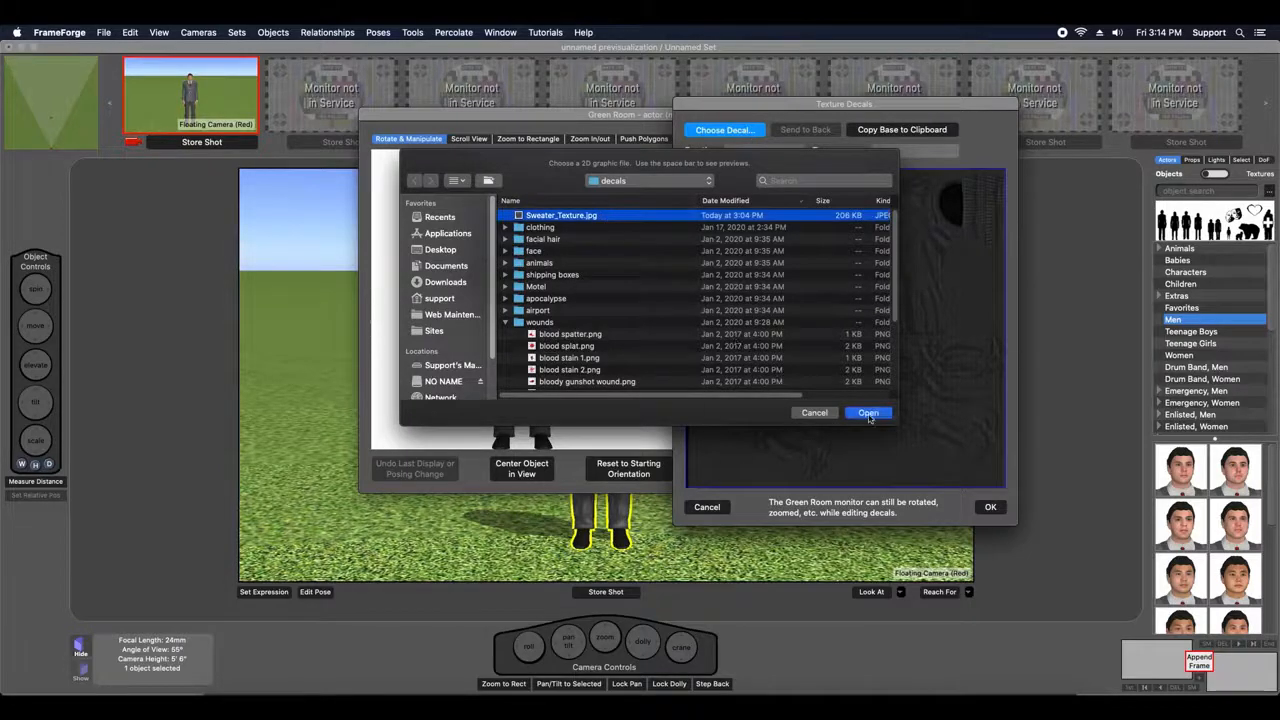
pyautogui.click(867, 412)
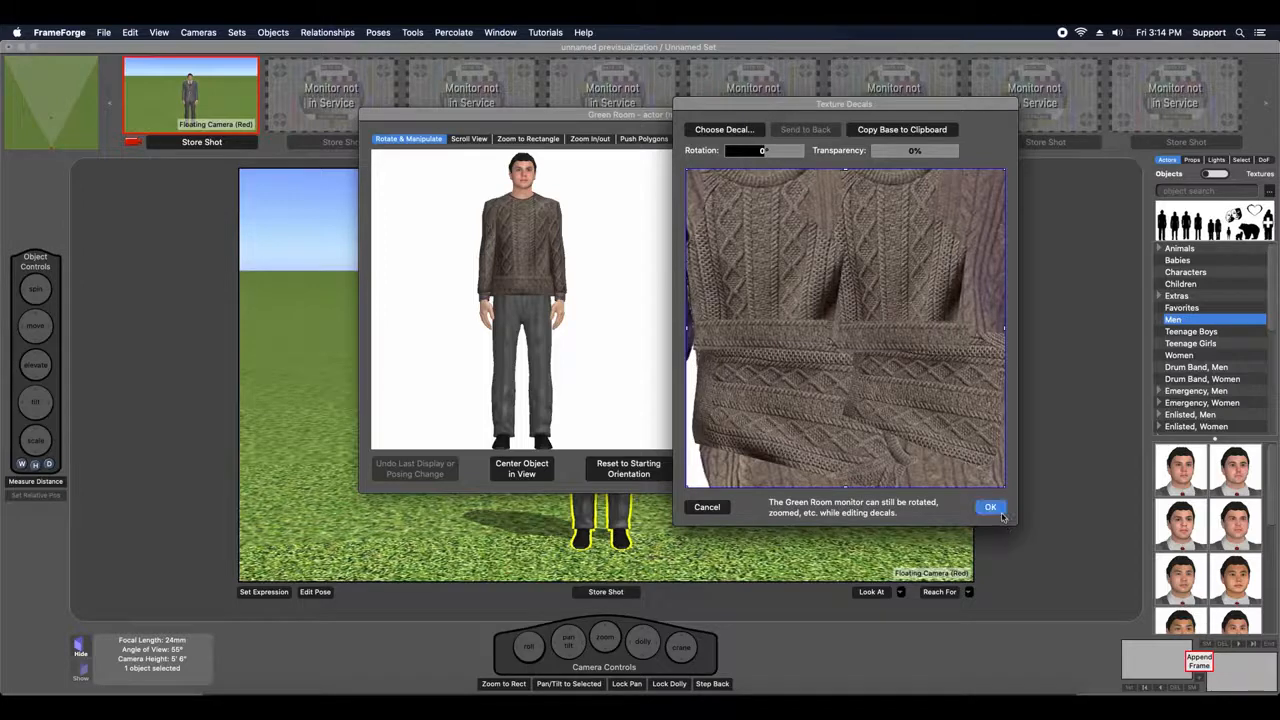
pyautogui.click(990, 507)
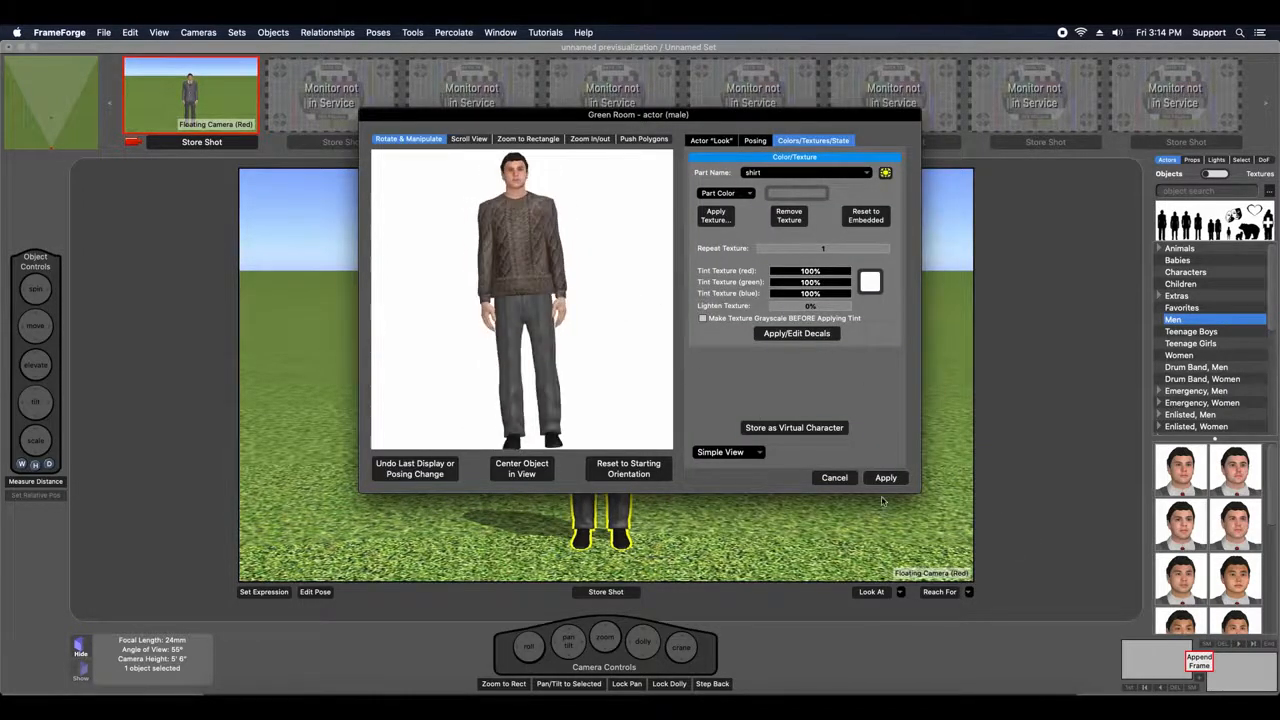
pyautogui.click(885, 477)
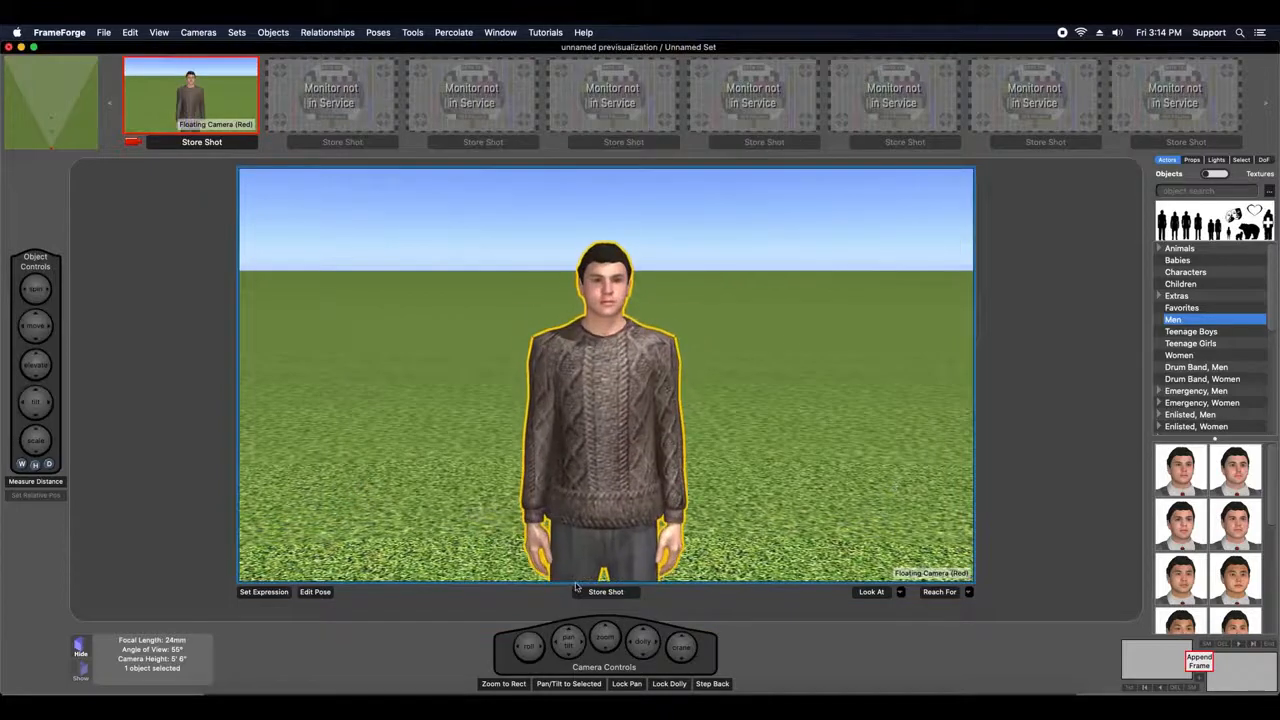